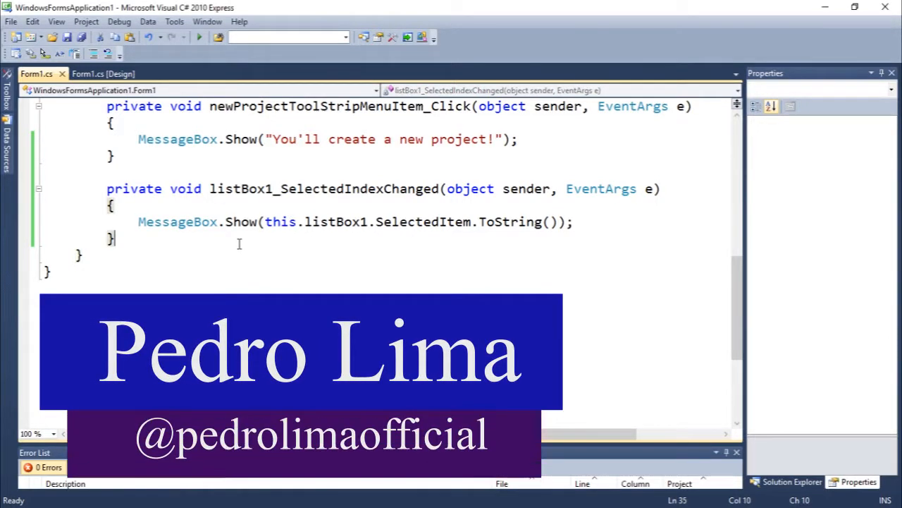
- Delete the listBox1_SelectedIndexChanged handler and return to the Form1 designer
{"action": "left_click_drag", "start_coordinate": [107, 189], "coordinate": [120, 239]}
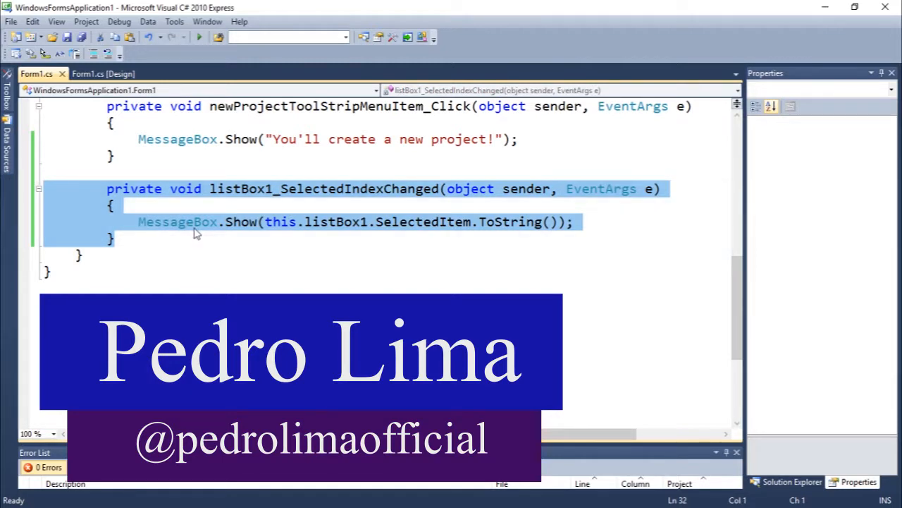
{"action": "left_click", "coordinate": [107, 74]}
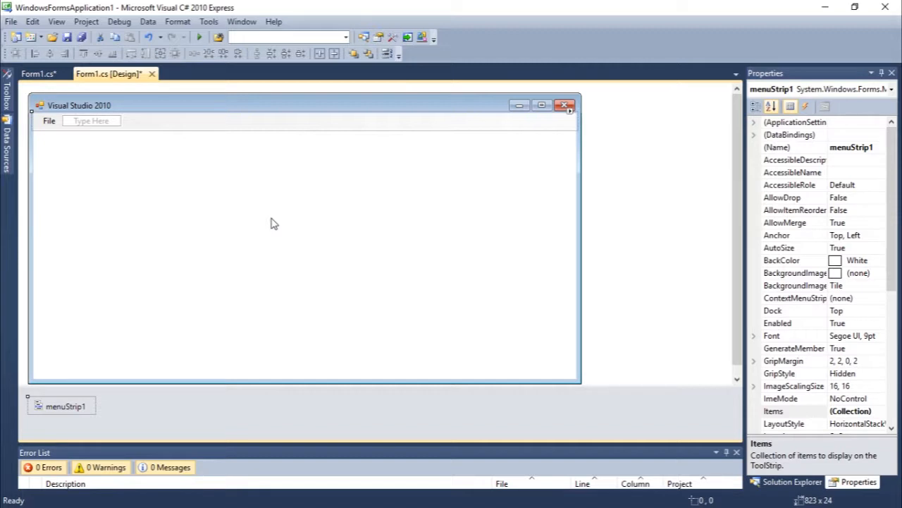
{"action": "mouse_move", "coordinate": [269, 203]}
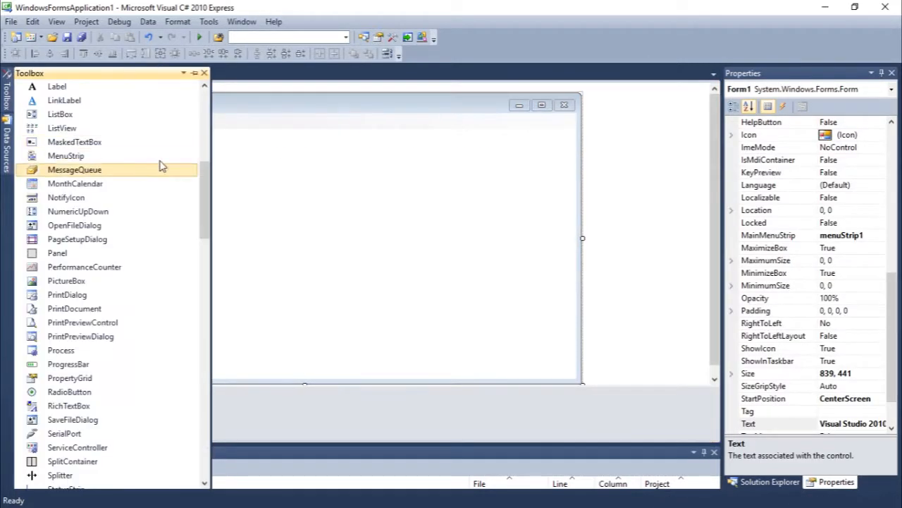
- Place a PictureBox at the form's top-left, enlarge it to fill most of the form, and shrink the form slightly
{"action": "scroll", "scroll_direction": "down", "scroll_amount": 3}
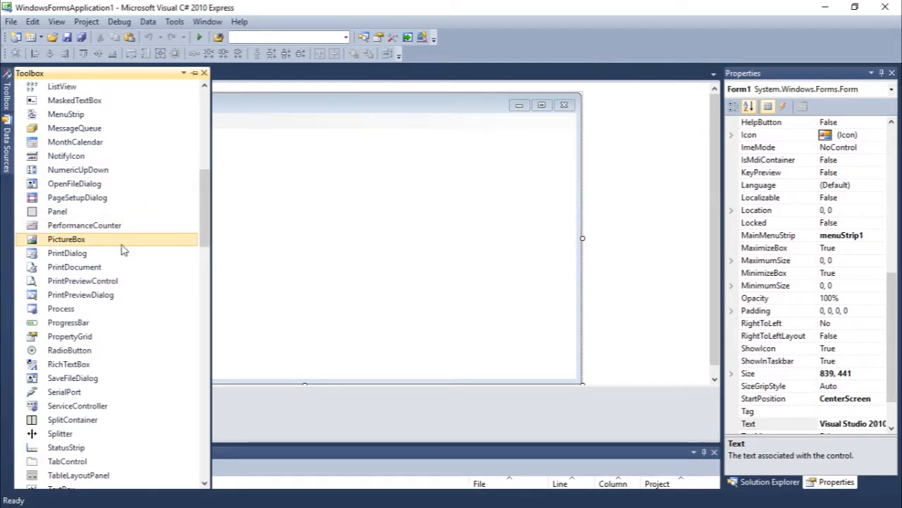
{"action": "mouse_move", "coordinate": [96, 239]}
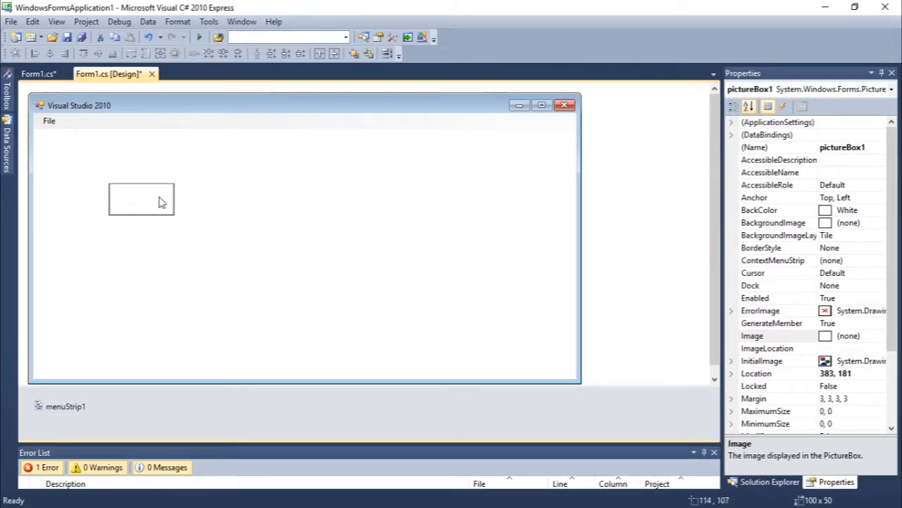
{"action": "left_click_drag", "start_coordinate": [158, 200], "coordinate": [91, 154]}
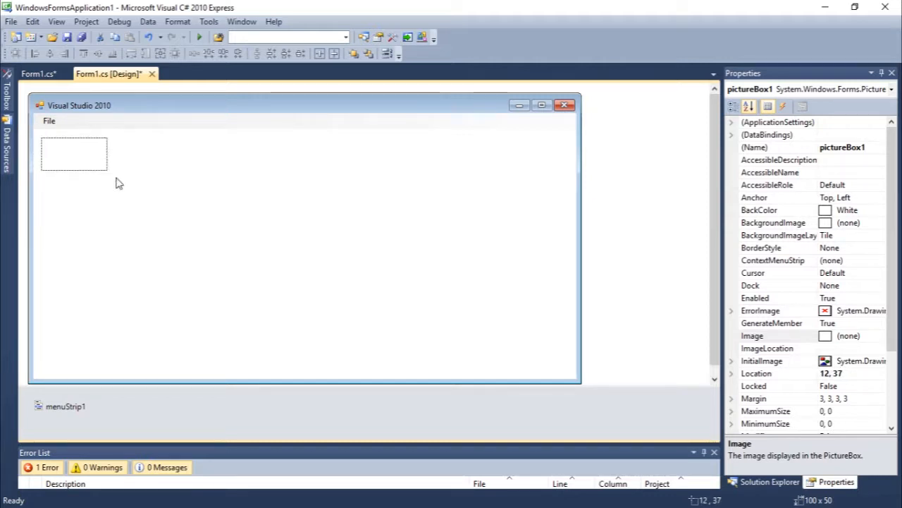
{"action": "left_click_drag", "start_coordinate": [107, 174], "coordinate": [374, 323]}
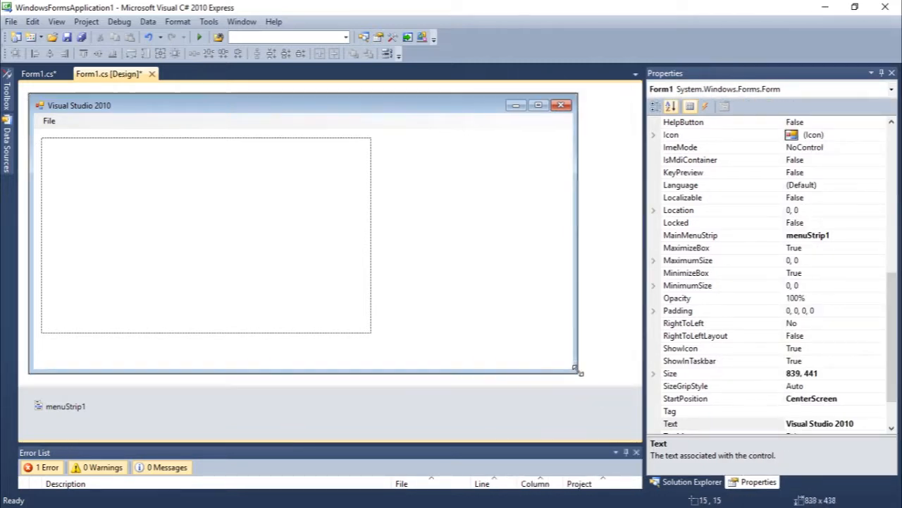
{"action": "left_click_drag", "start_coordinate": [578, 372], "coordinate": [572, 352]}
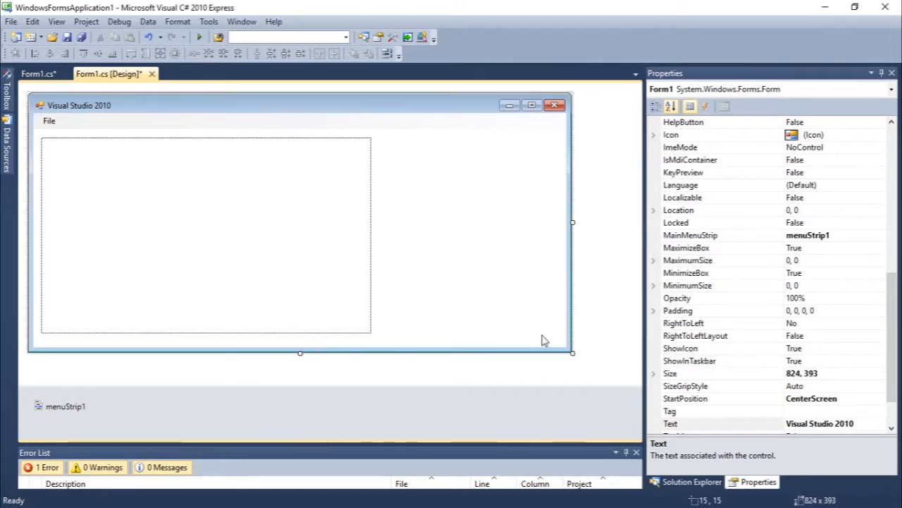
{"action": "mouse_move", "coordinate": [501, 327]}
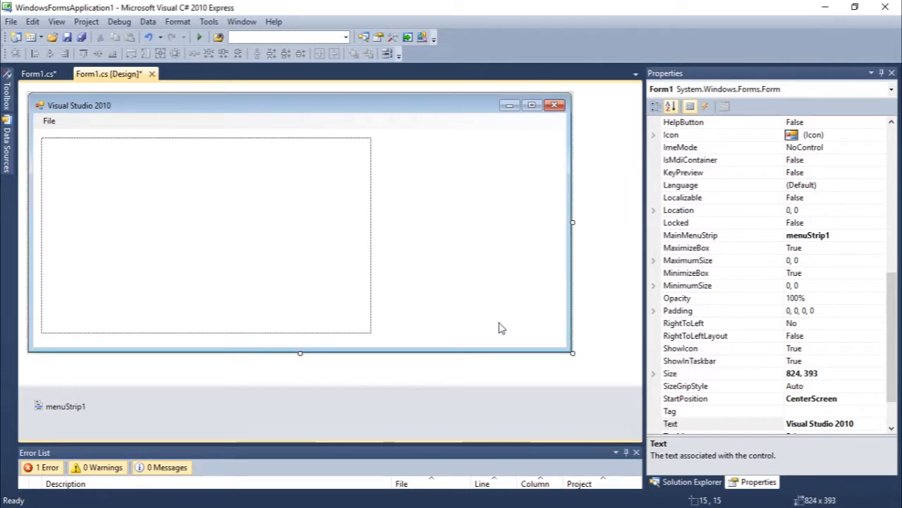
{"action": "mouse_move", "coordinate": [402, 228]}
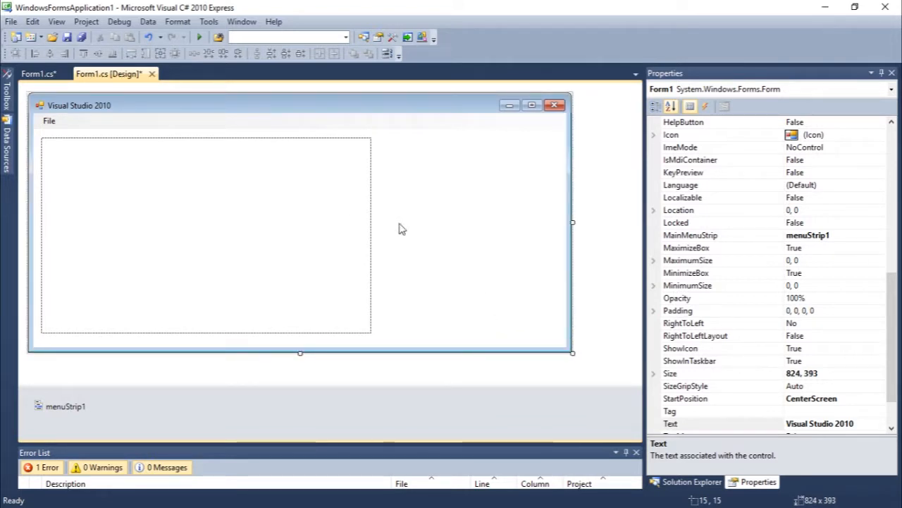
{"action": "mouse_move", "coordinate": [376, 226]}
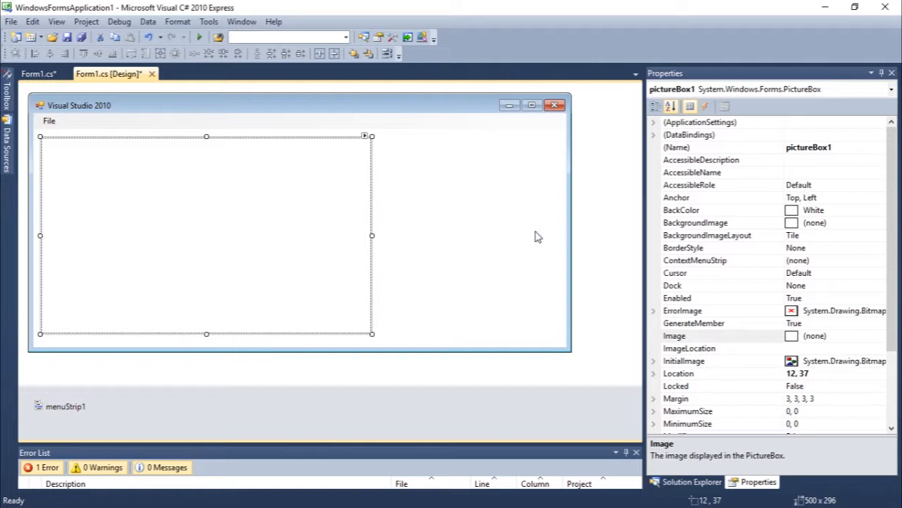
{"action": "mouse_move", "coordinate": [640, 220]}
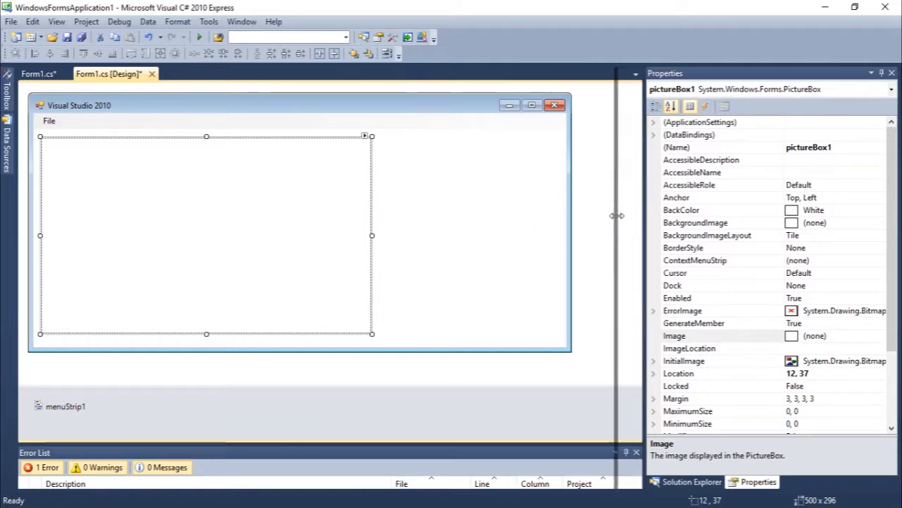
- Set the picture box BackgroundImage to the imported local-resource photo 11536 (pink-sky tree branches)
{"action": "left_click", "coordinate": [423, 190]}
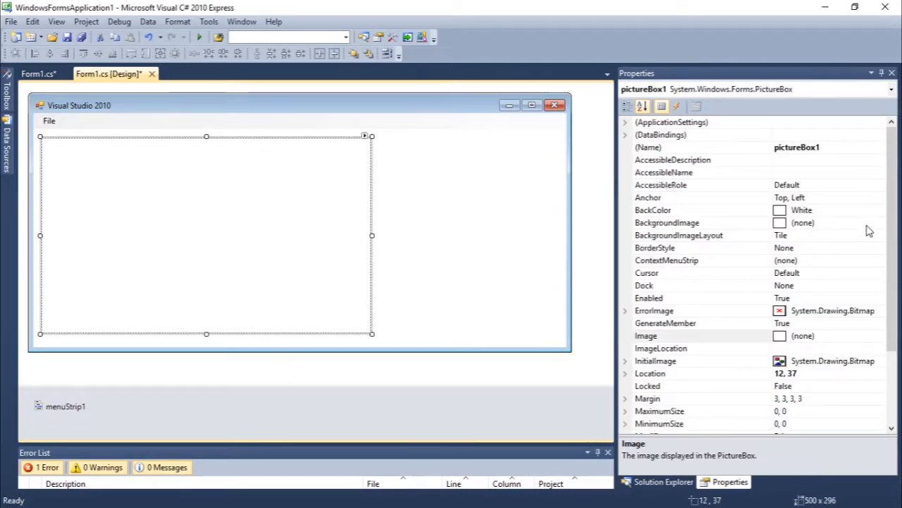
{"action": "left_click", "coordinate": [780, 223]}
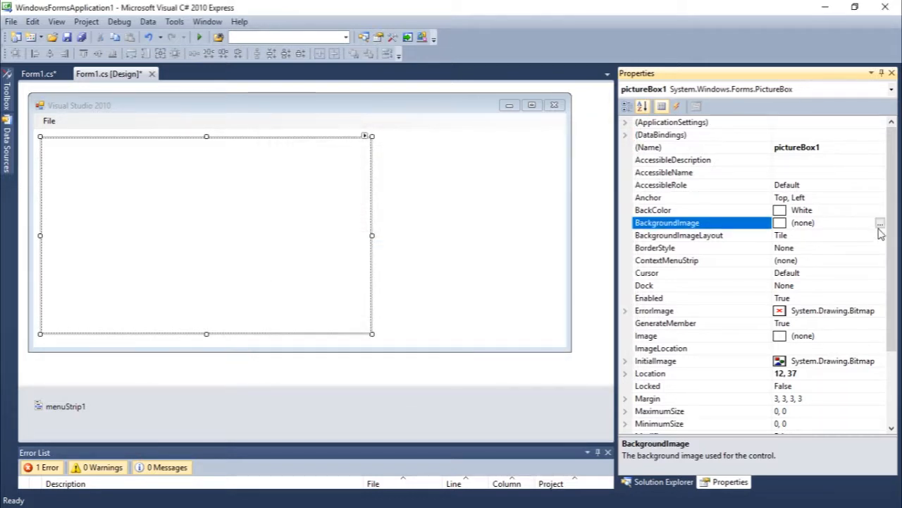
{"action": "left_click", "coordinate": [879, 223]}
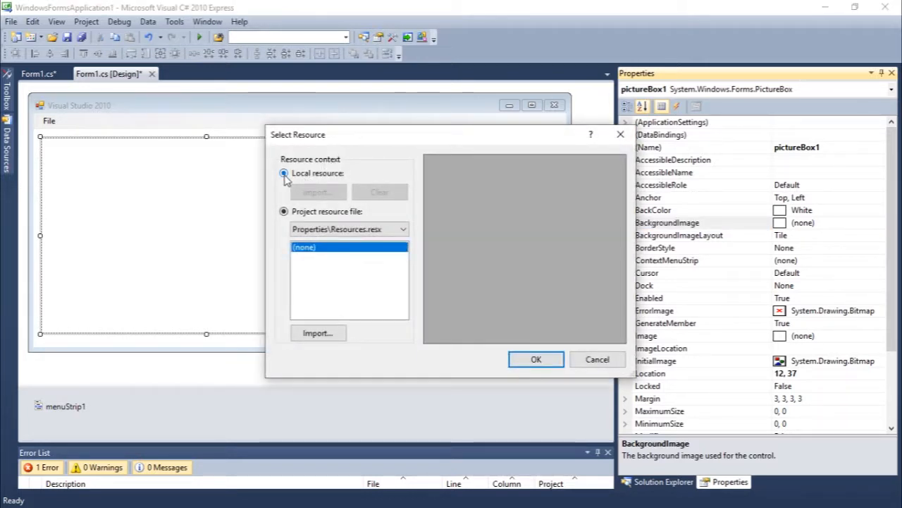
{"action": "left_click", "coordinate": [283, 173]}
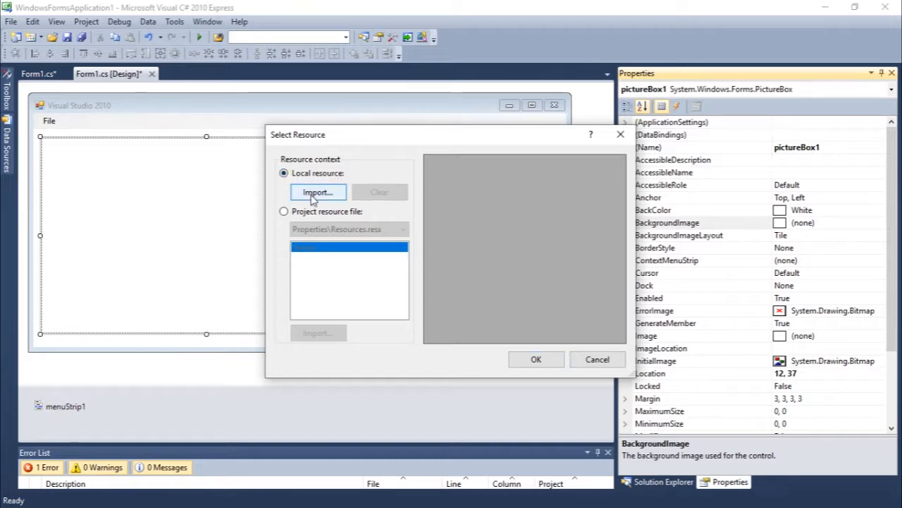
{"action": "left_click", "coordinate": [317, 191]}
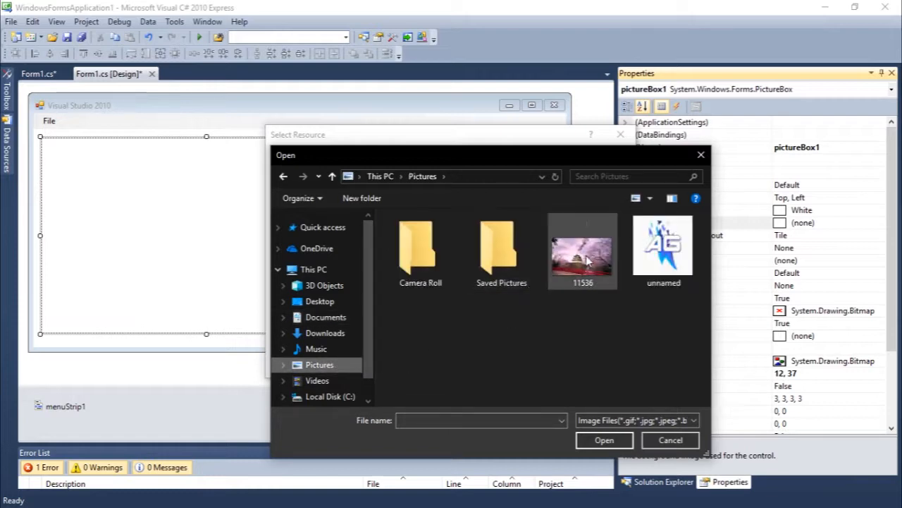
{"action": "left_click", "coordinate": [669, 439]}
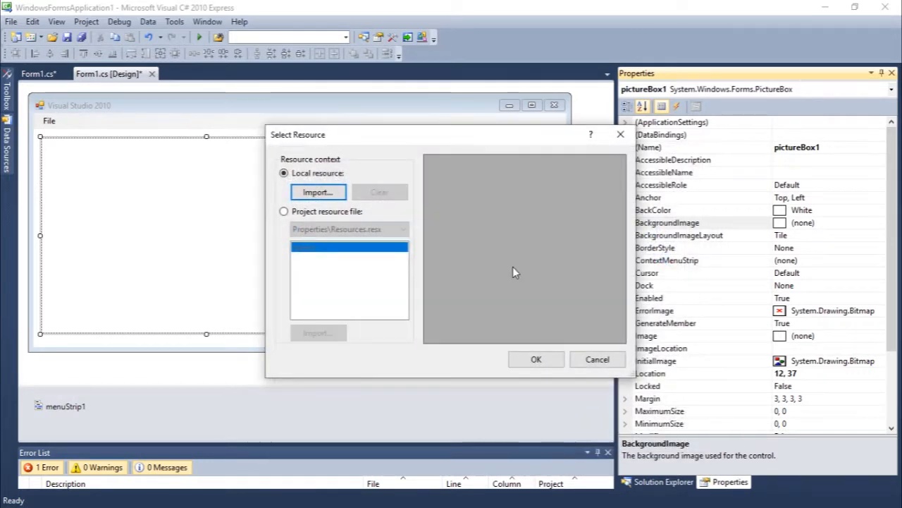
{"action": "left_click", "coordinate": [535, 359]}
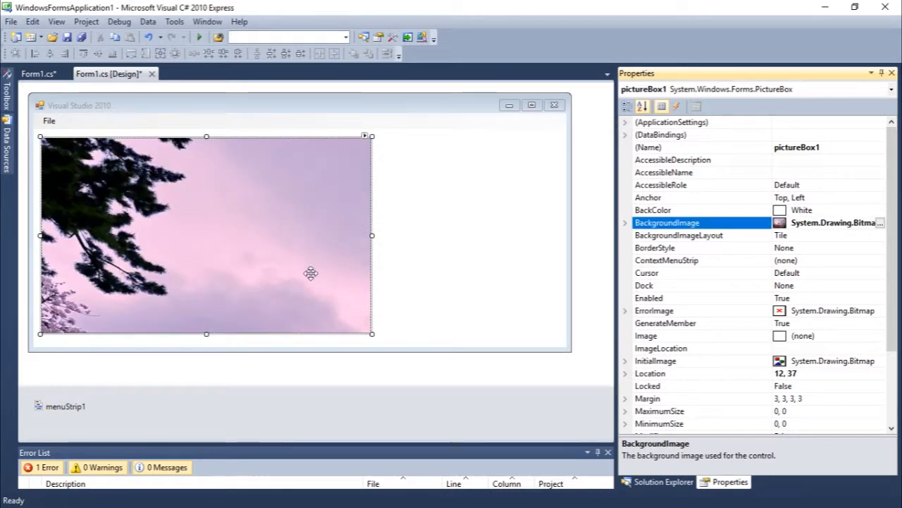
{"action": "mouse_move", "coordinate": [268, 214]}
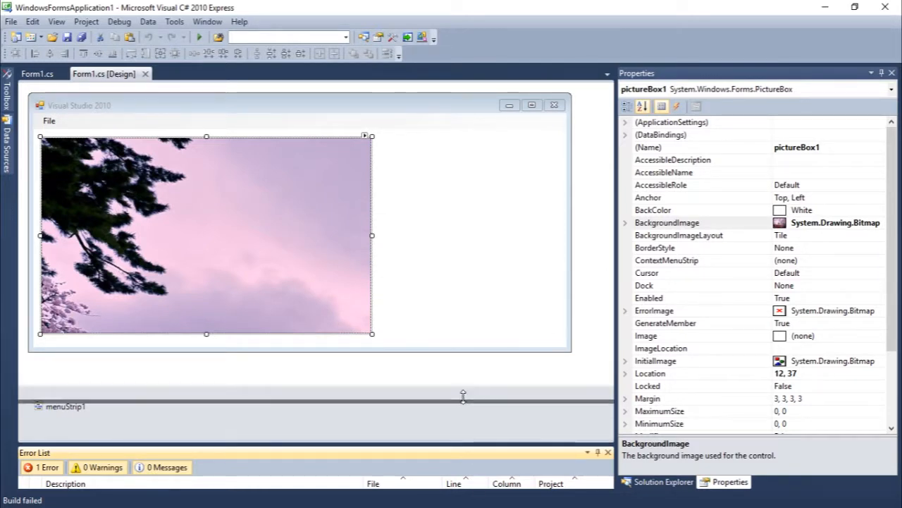
- Run the application to view the form showing the pink-sky branches photo, then close it
{"action": "left_click", "coordinate": [37, 73]}
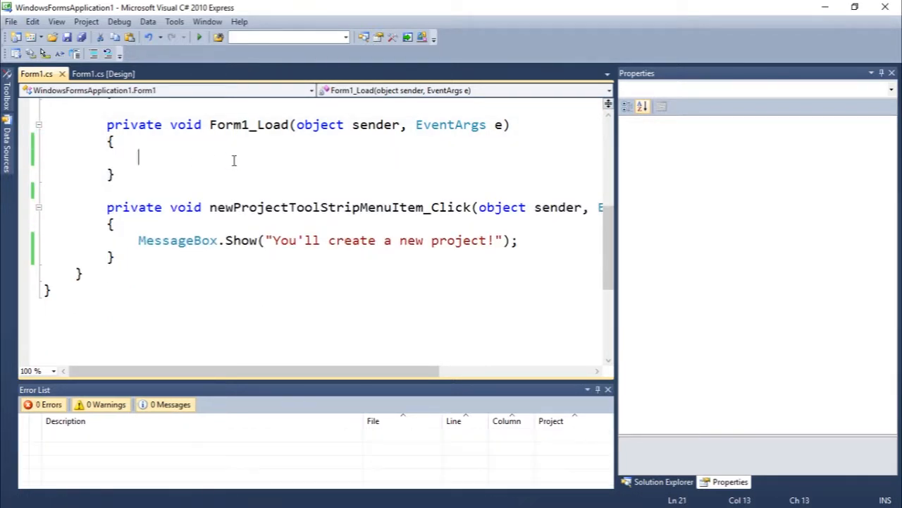
{"action": "left_click", "coordinate": [198, 36]}
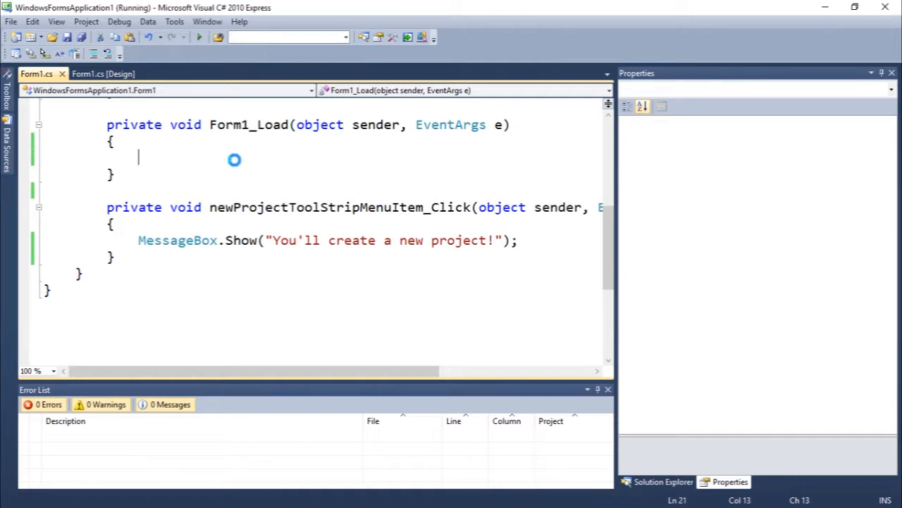
{"action": "left_click", "coordinate": [199, 36]}
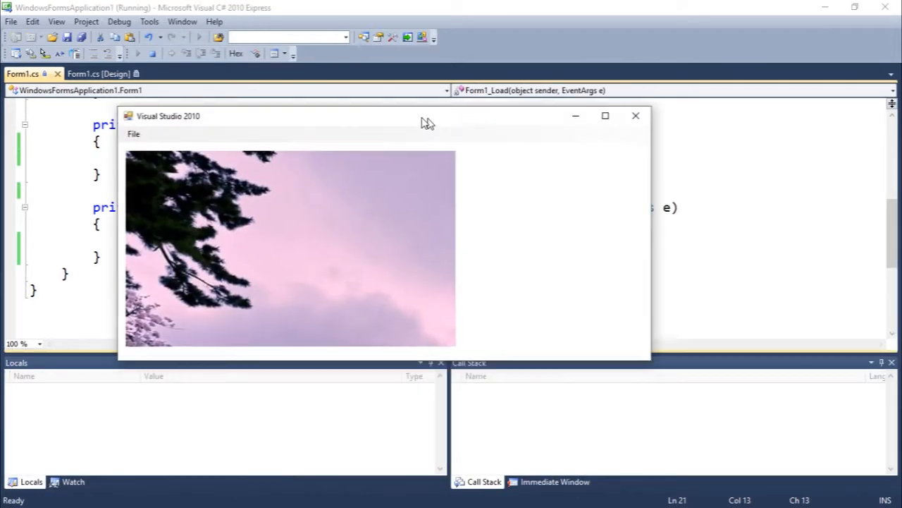
{"action": "left_click_drag", "start_coordinate": [428, 115], "coordinate": [291, 104]}
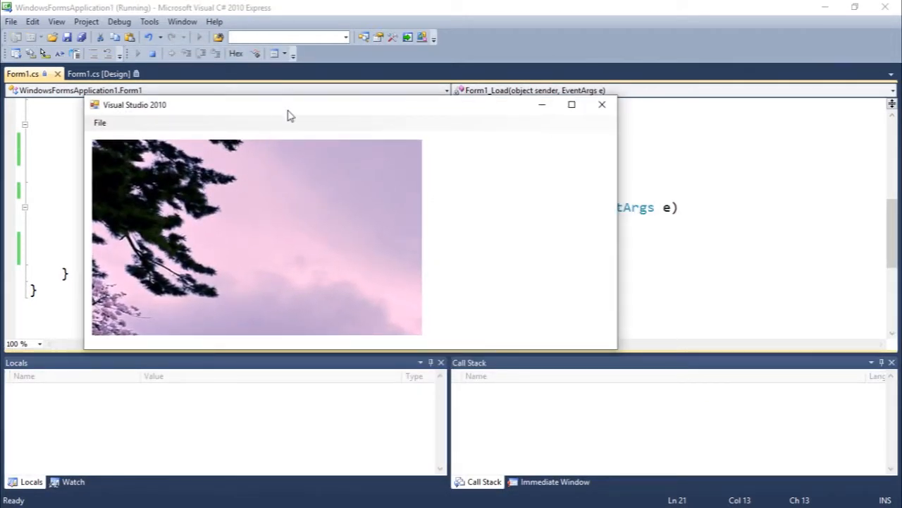
{"action": "left_click_drag", "start_coordinate": [287, 113], "coordinate": [293, 145]}
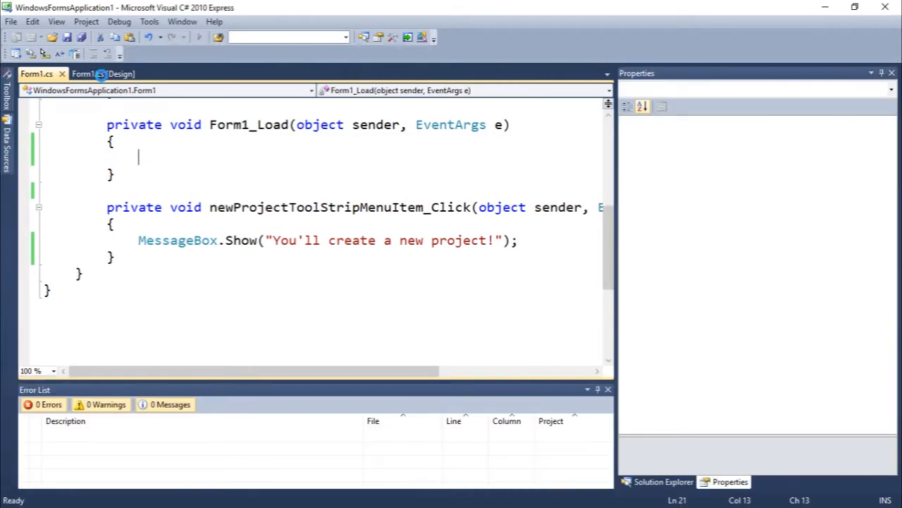
- Return to the Form1 designer and show pictureBox1's properties
{"action": "left_click", "coordinate": [104, 73]}
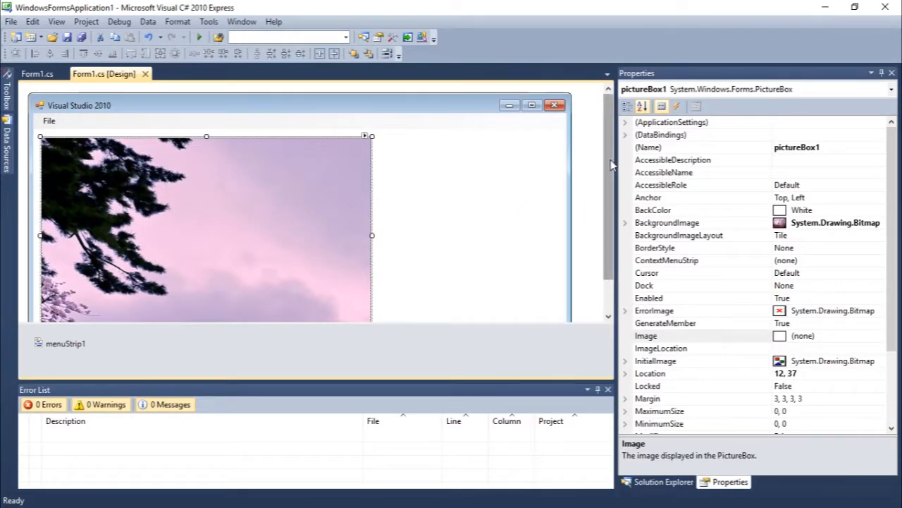
{"action": "scroll", "scroll_direction": "down", "scroll_amount": 3}
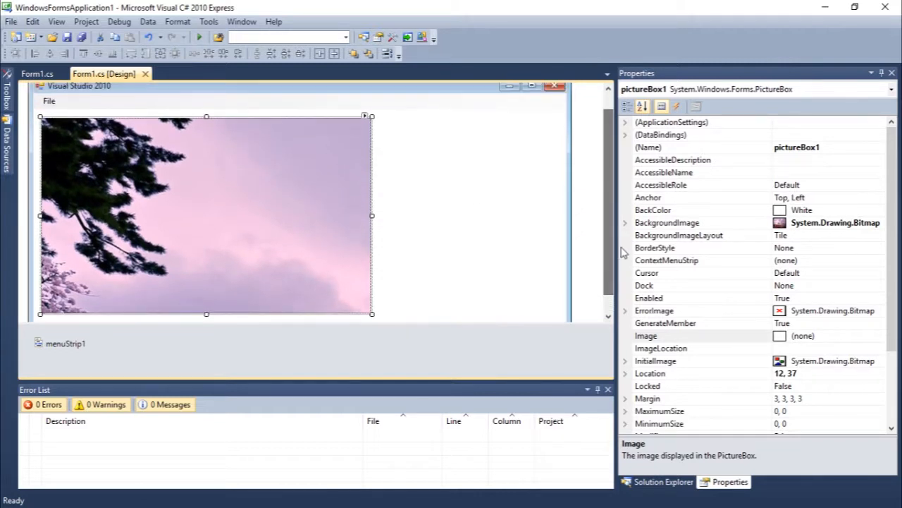
{"action": "mouse_move", "coordinate": [809, 241]}
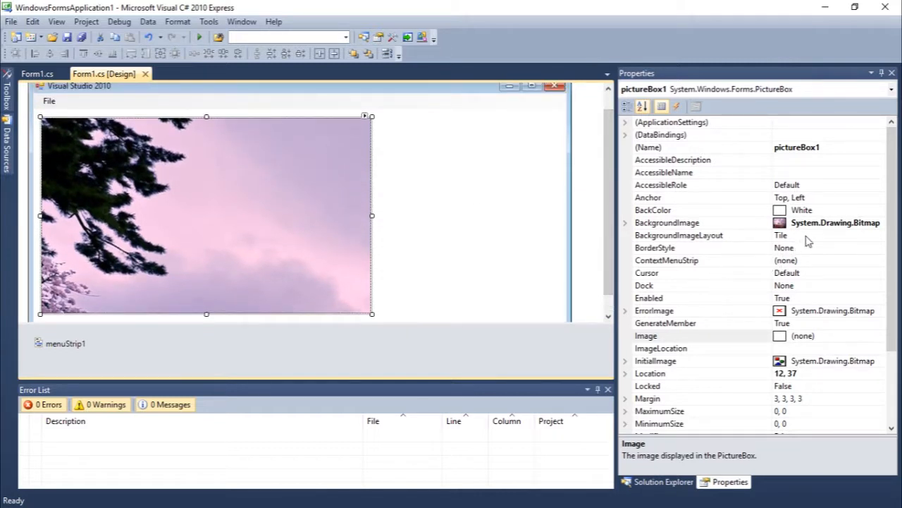
- Set the form's own BackgroundImageLayout to None
{"action": "left_click", "coordinate": [677, 234]}
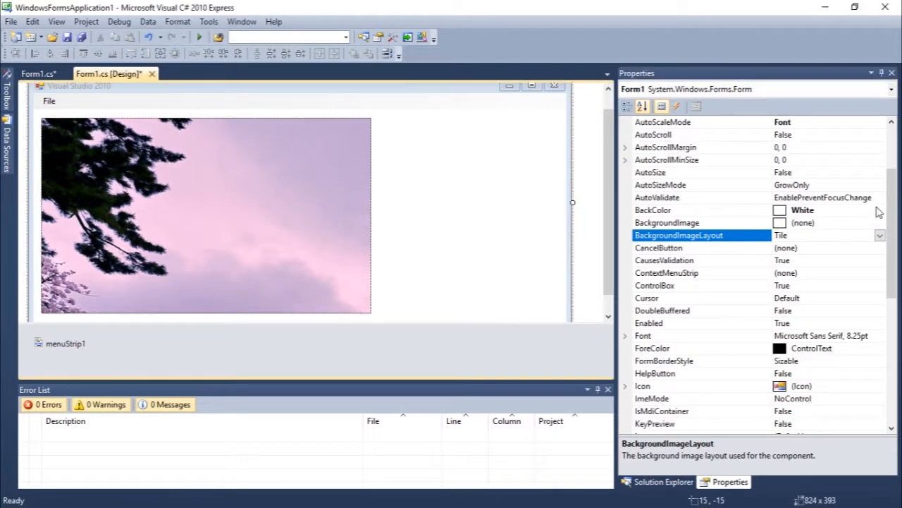
{"action": "left_click", "coordinate": [879, 234]}
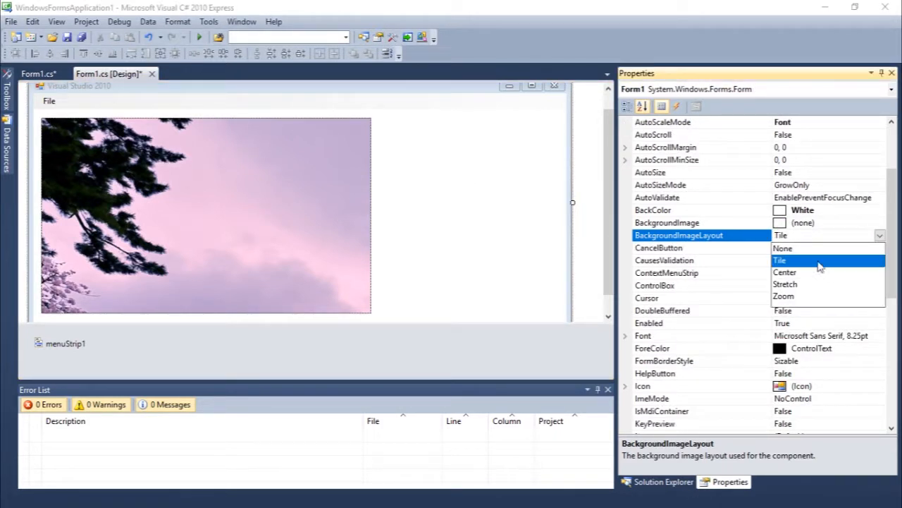
{"action": "left_click", "coordinate": [782, 248]}
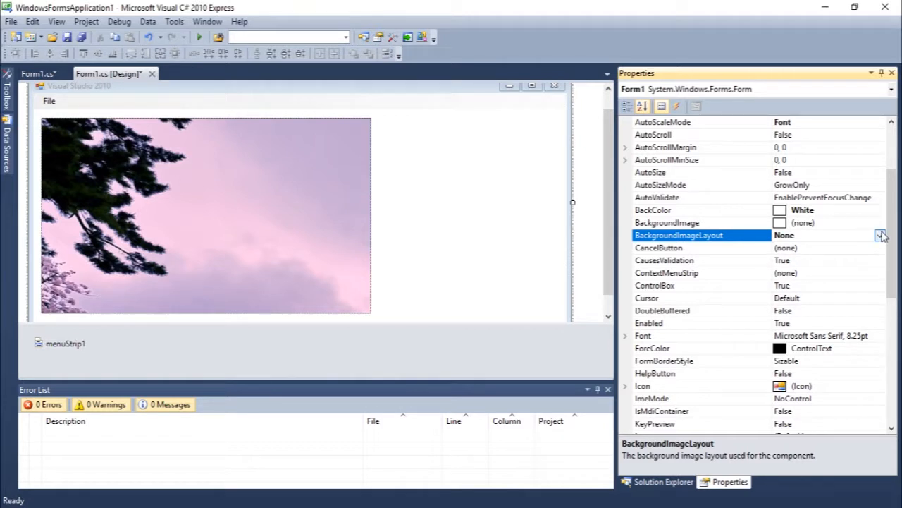
- Set pictureBox1's BackgroundImageLayout to Zoom so the whole castle photo fits
{"action": "left_click", "coordinate": [206, 215]}
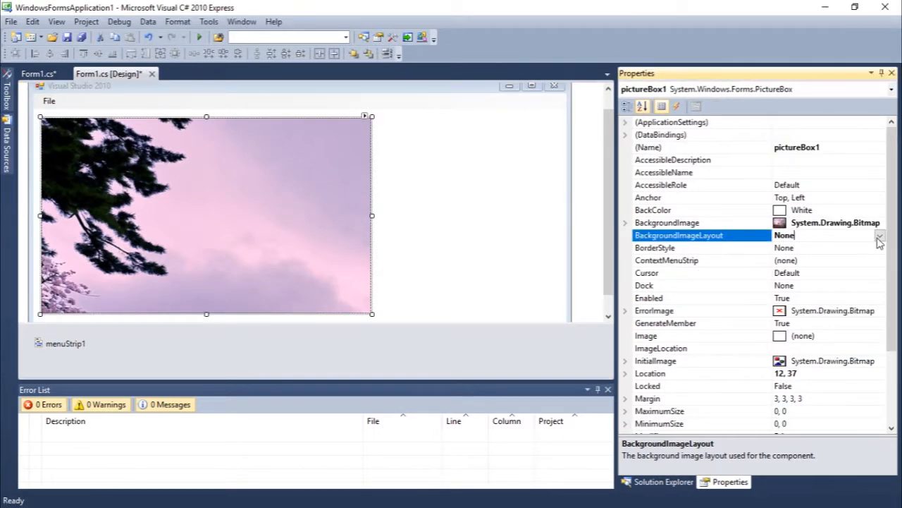
{"action": "left_click", "coordinate": [879, 234]}
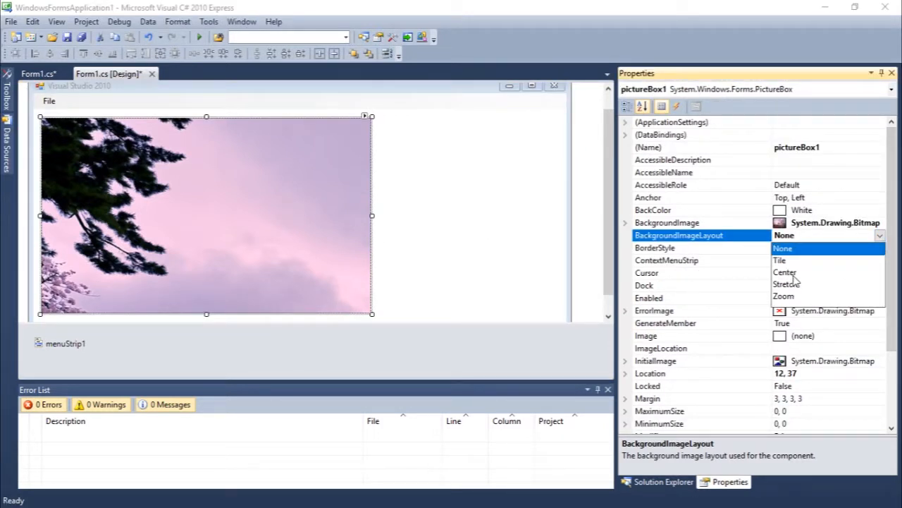
{"action": "left_click", "coordinate": [784, 272]}
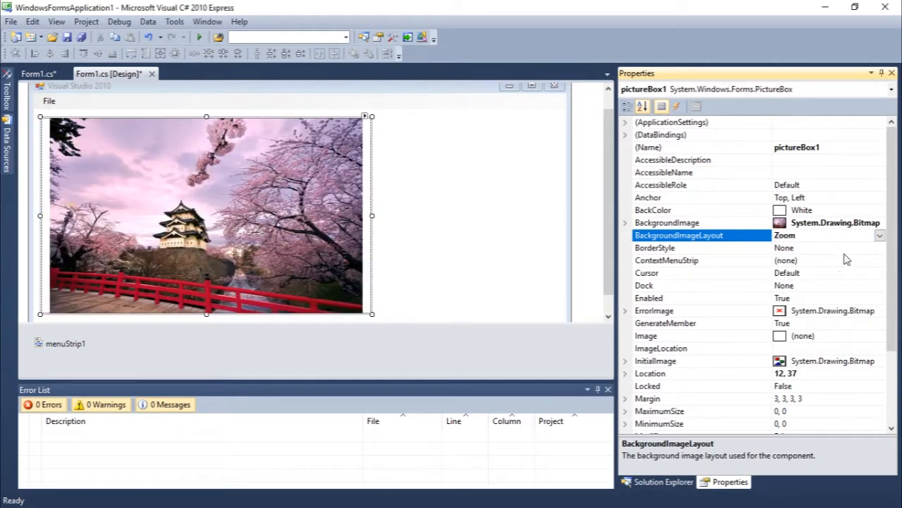
{"action": "left_click", "coordinate": [449, 214]}
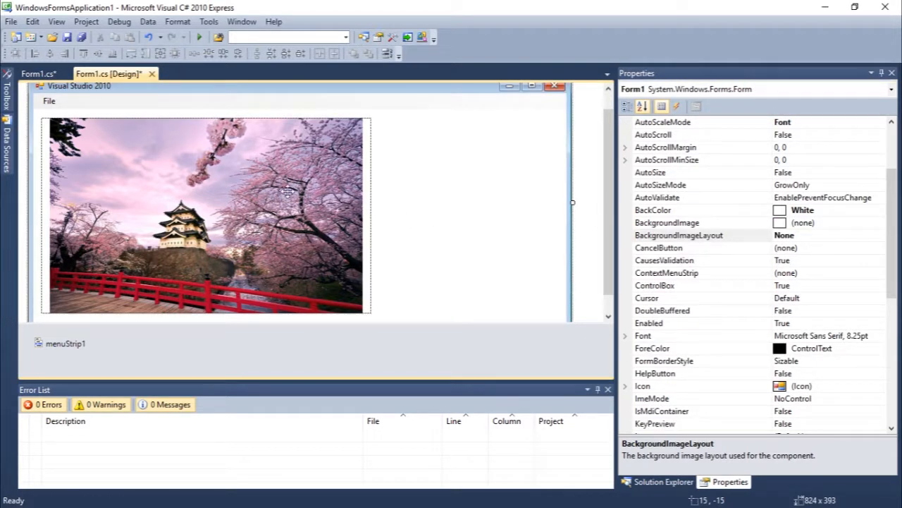
{"action": "left_click", "coordinate": [206, 214]}
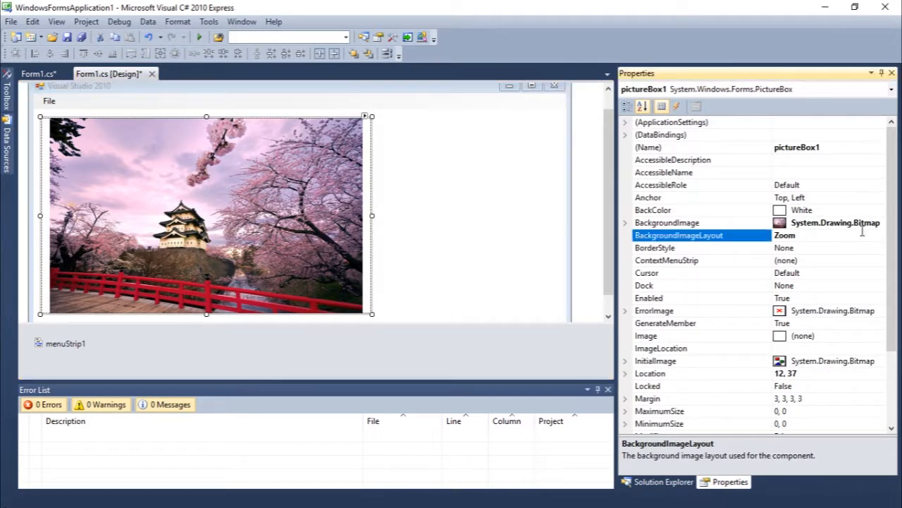
{"action": "left_click", "coordinate": [880, 234]}
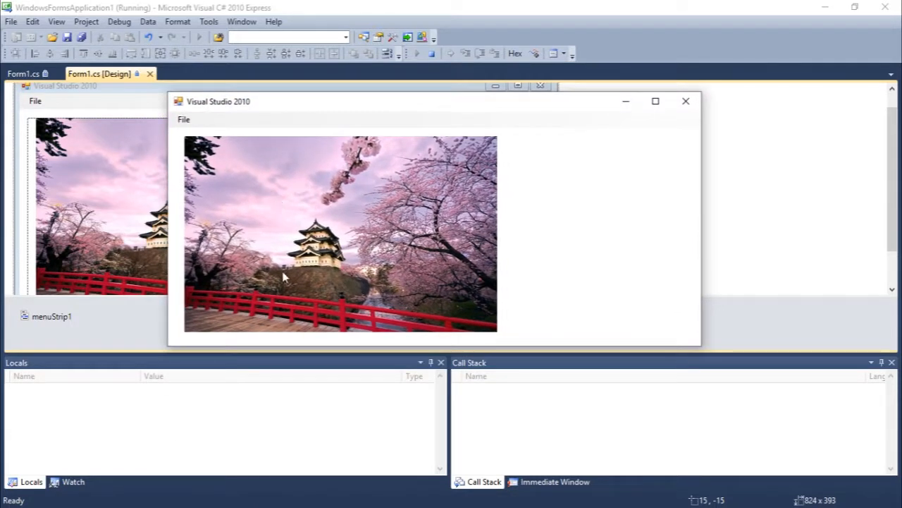
{"action": "mouse_move", "coordinate": [435, 248]}
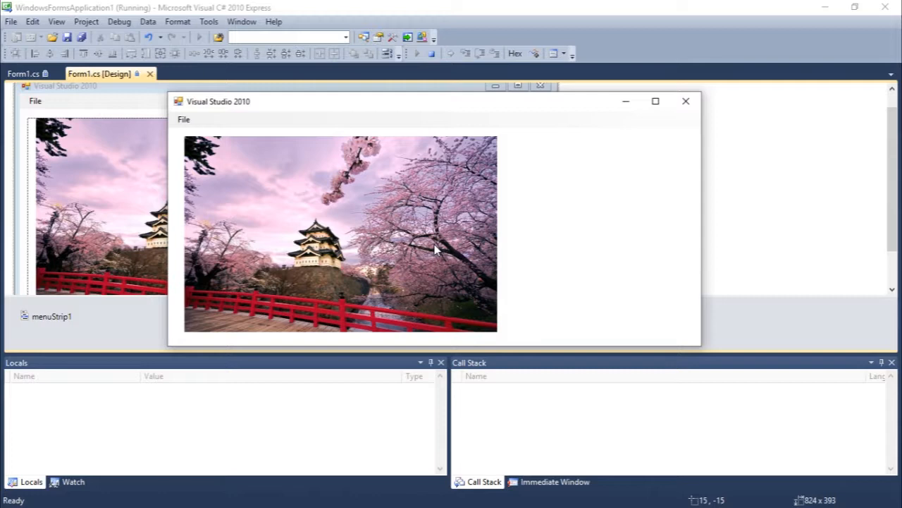
{"action": "mouse_move", "coordinate": [663, 110]}
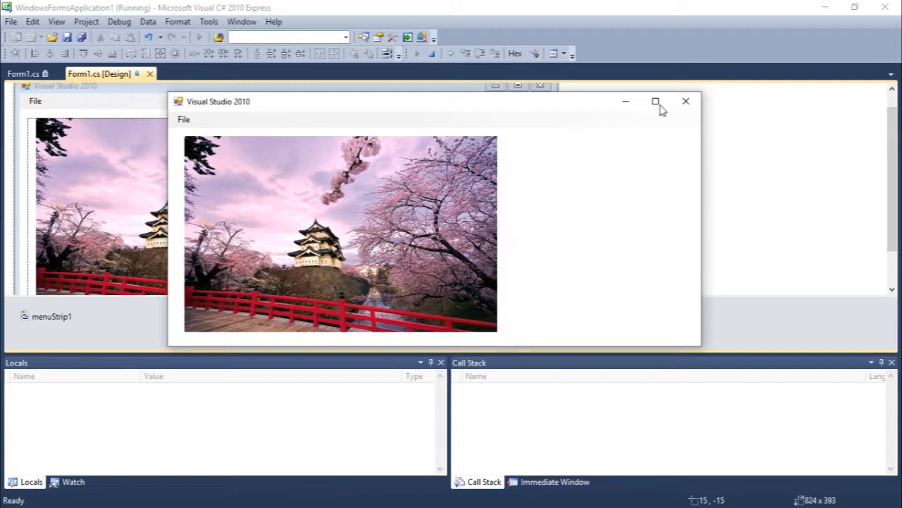
{"action": "left_click", "coordinate": [654, 102]}
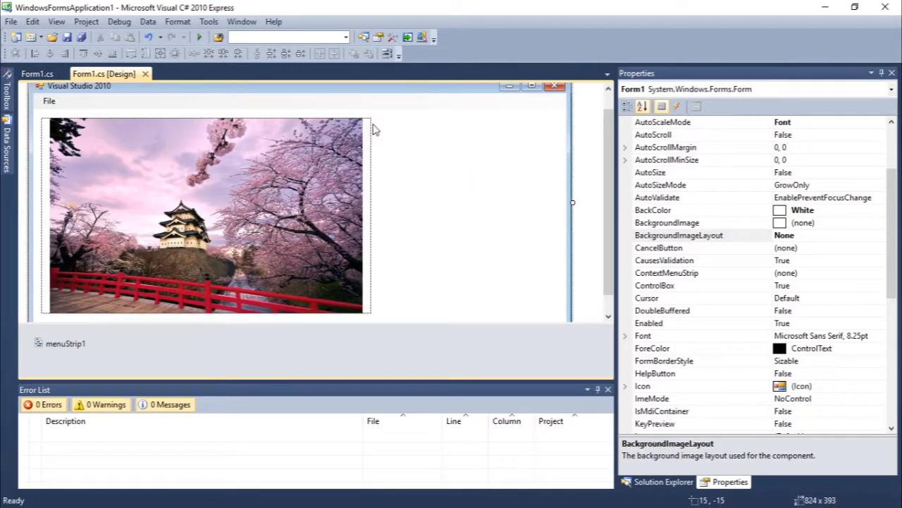
- Anchor pictureBox1 to Top, Bottom, Left, Right and start the application
{"action": "left_click", "coordinate": [204, 214]}
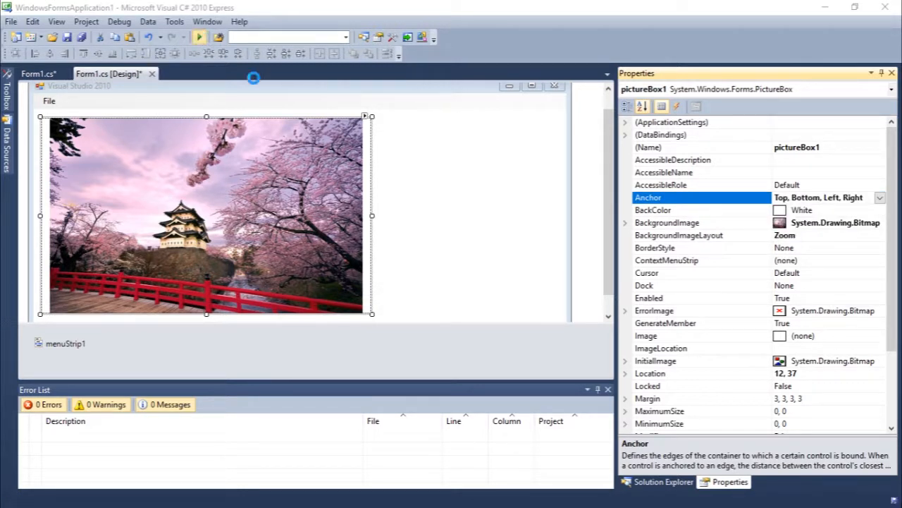
{"action": "left_click", "coordinate": [200, 37]}
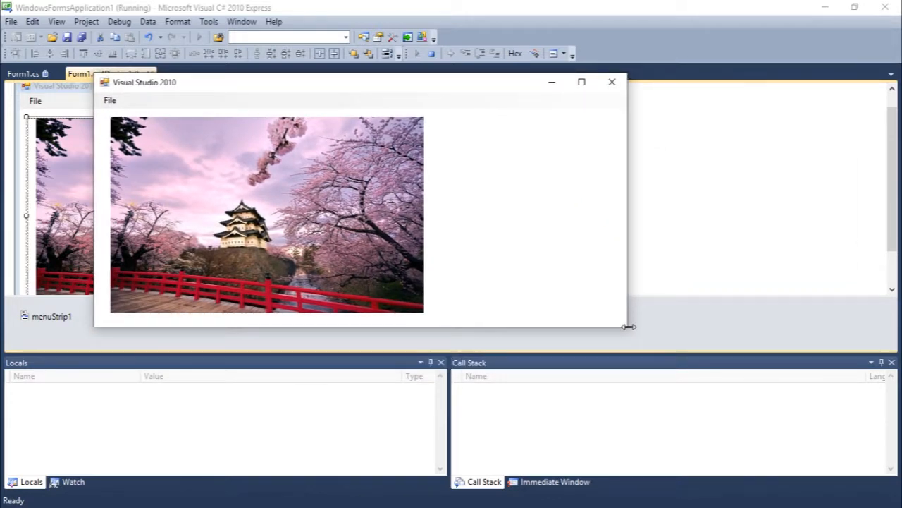
- Resize the running window several ways to confirm the castle photo grows and shrinks with it
{"action": "left_click_drag", "start_coordinate": [627, 327], "coordinate": [739, 338]}
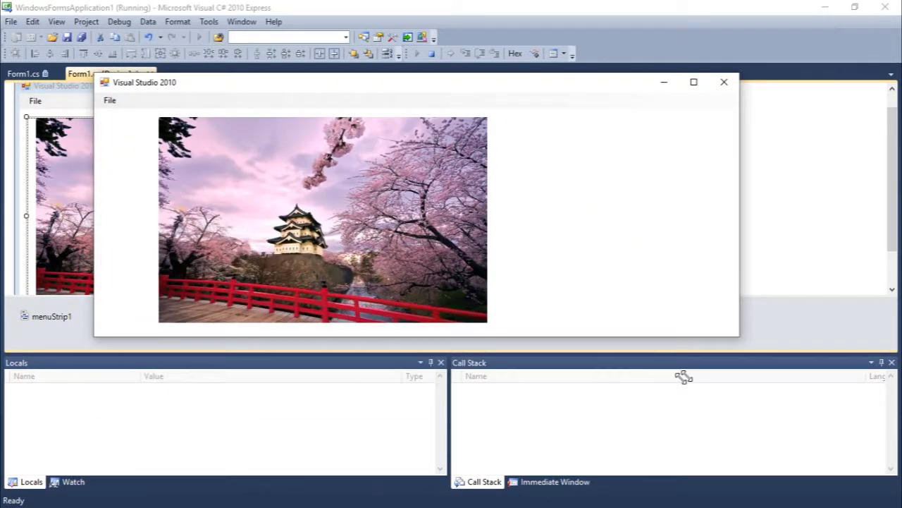
{"action": "left_click_drag", "start_coordinate": [739, 337], "coordinate": [521, 434]}
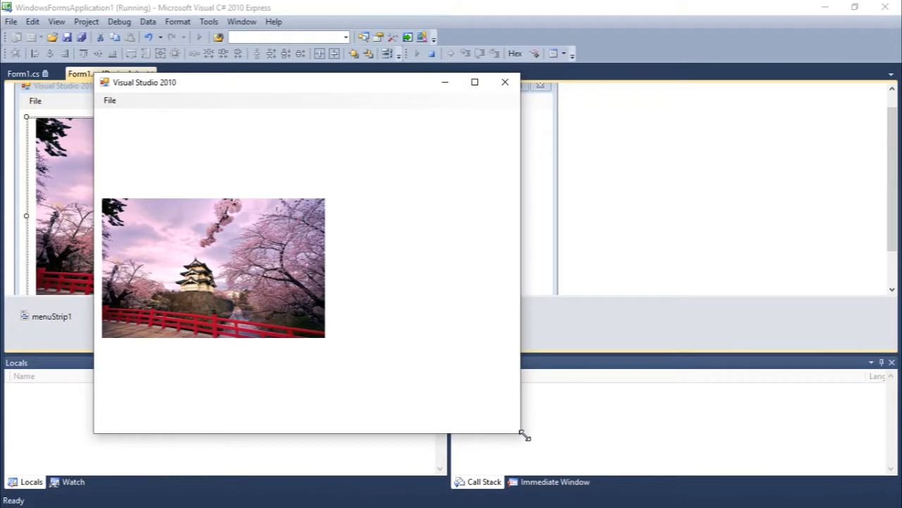
{"action": "left_click_drag", "start_coordinate": [525, 434], "coordinate": [736, 355]}
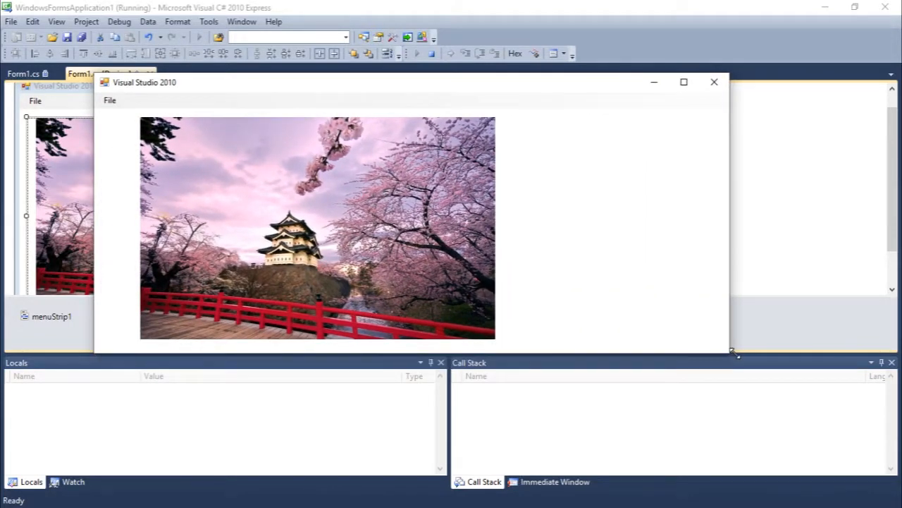
{"action": "left_click_drag", "start_coordinate": [733, 355], "coordinate": [589, 412]}
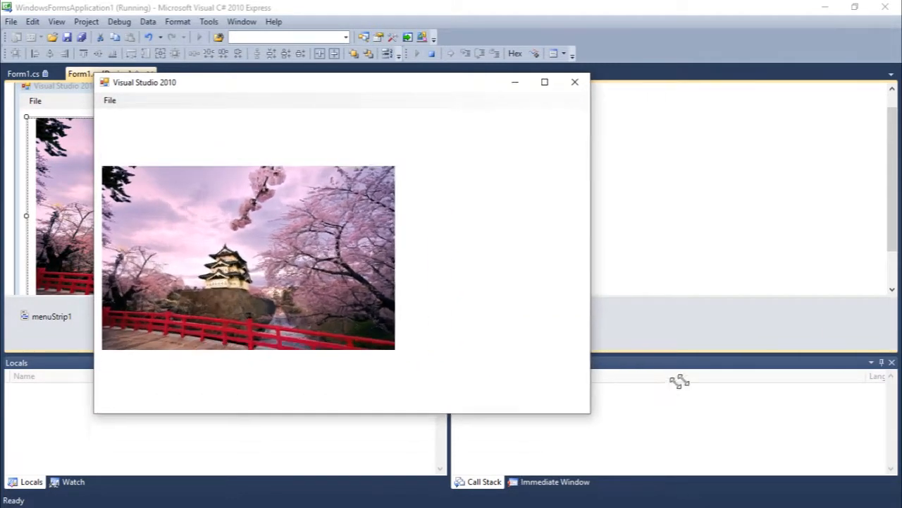
{"action": "left_click_drag", "start_coordinate": [591, 414], "coordinate": [803, 408]}
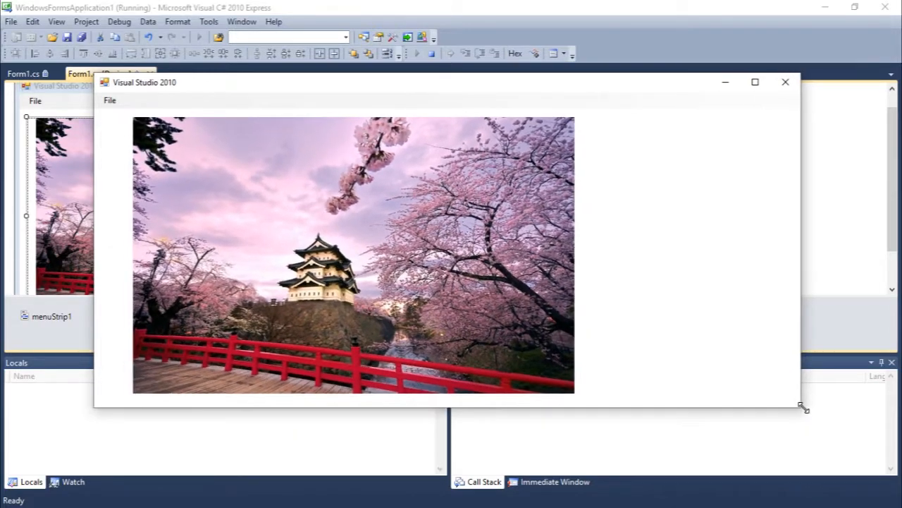